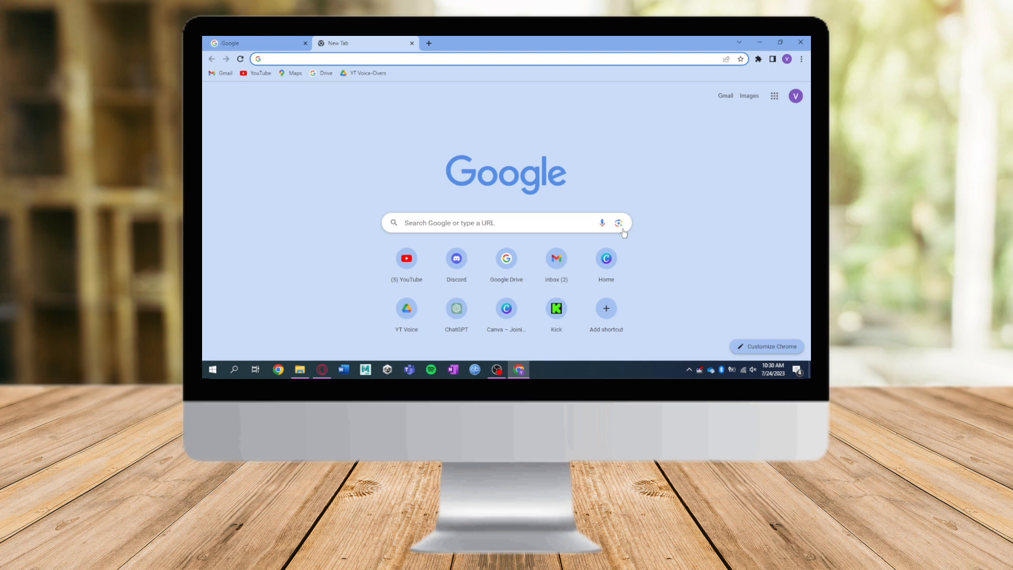
mouse_move(556, 259)
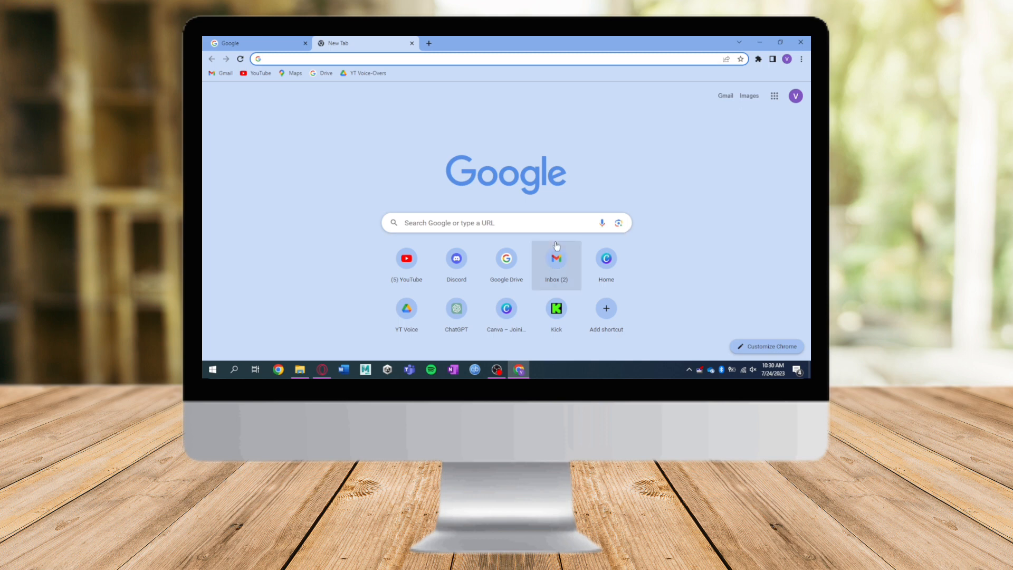
Search for dogs, visit the National Geographic dog result in the same tab, and return to the results.
click(506, 223)
text(dog)
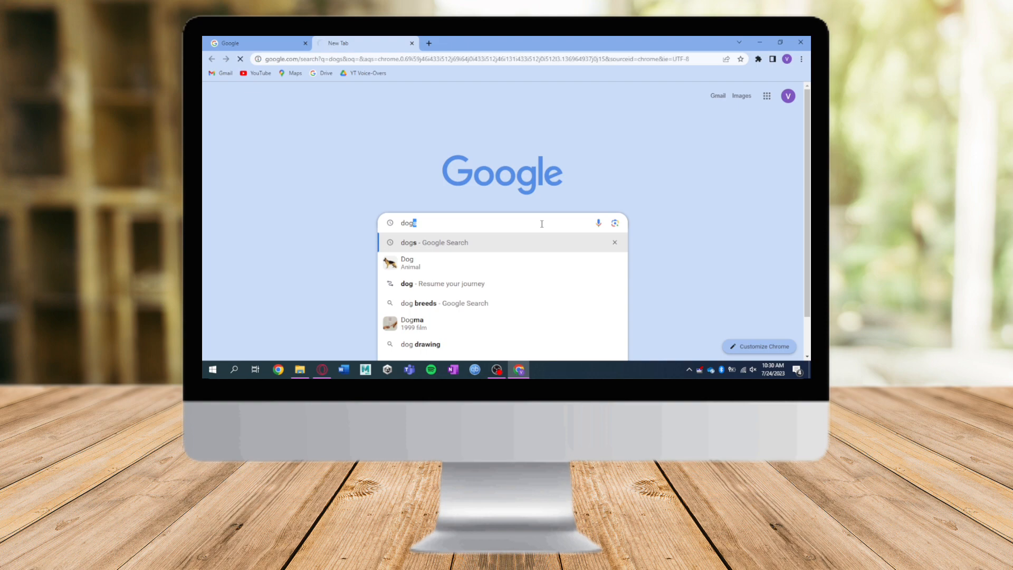
click(433, 243)
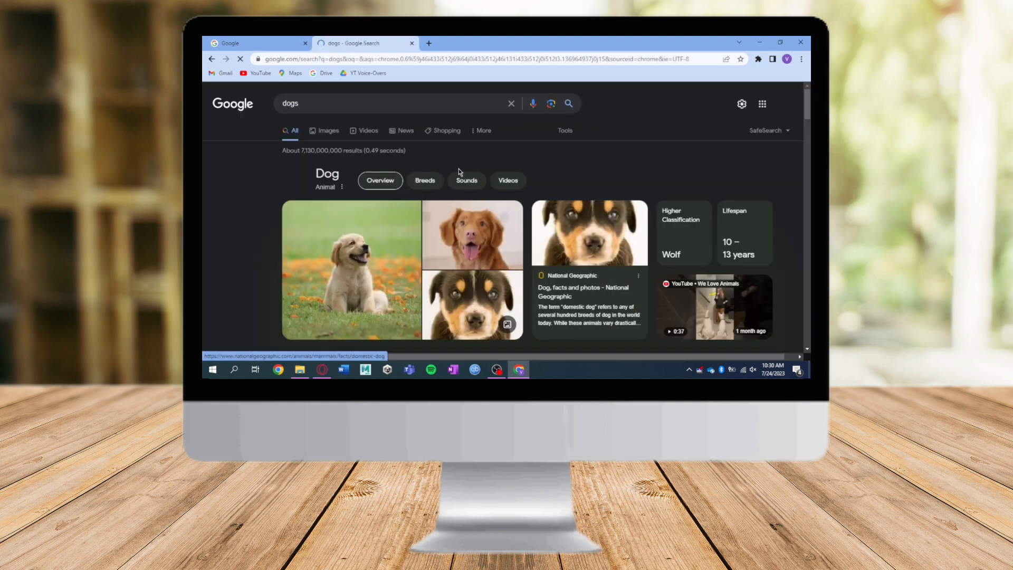
scroll(down, 3)
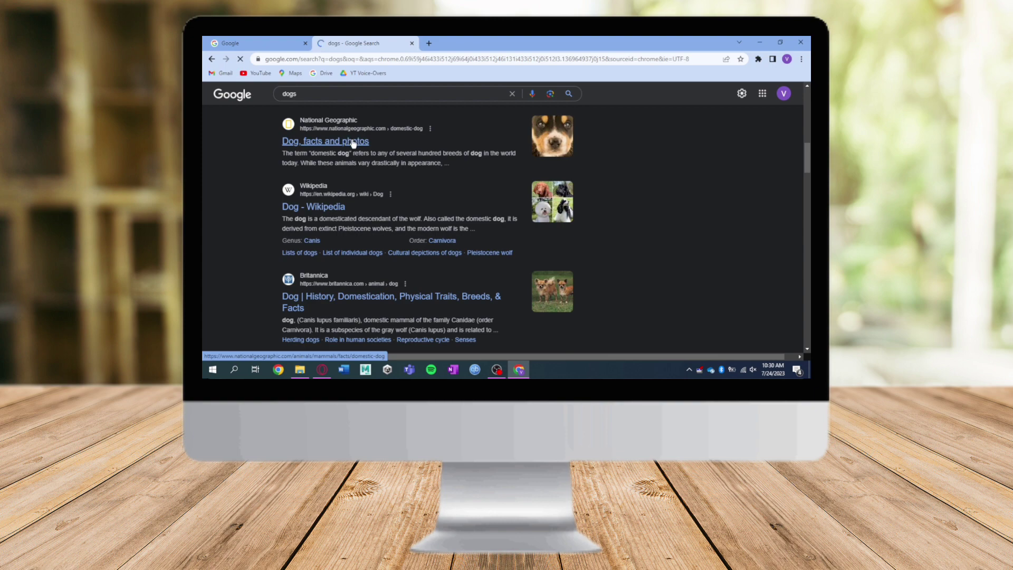
click(325, 140)
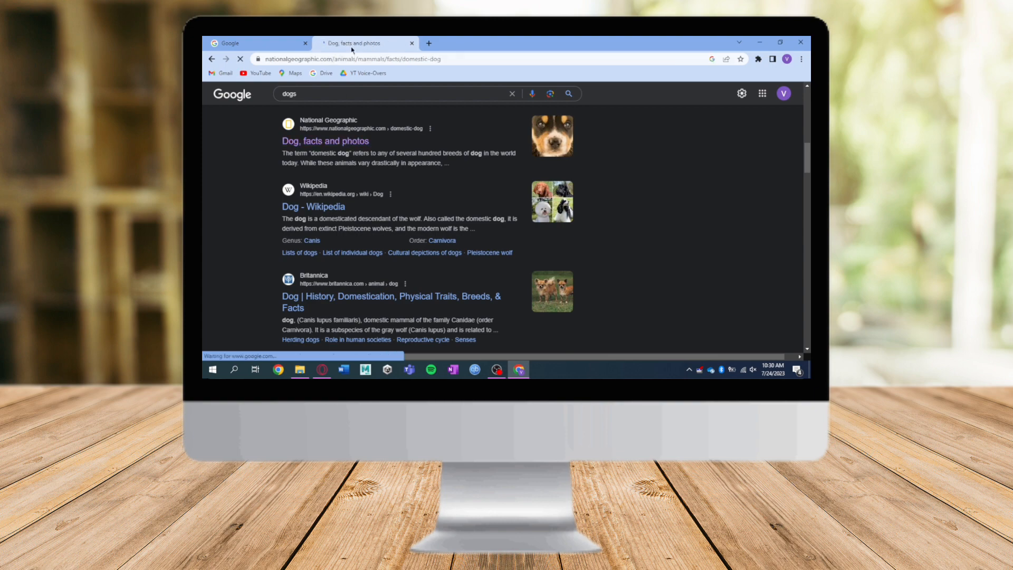
click(362, 42)
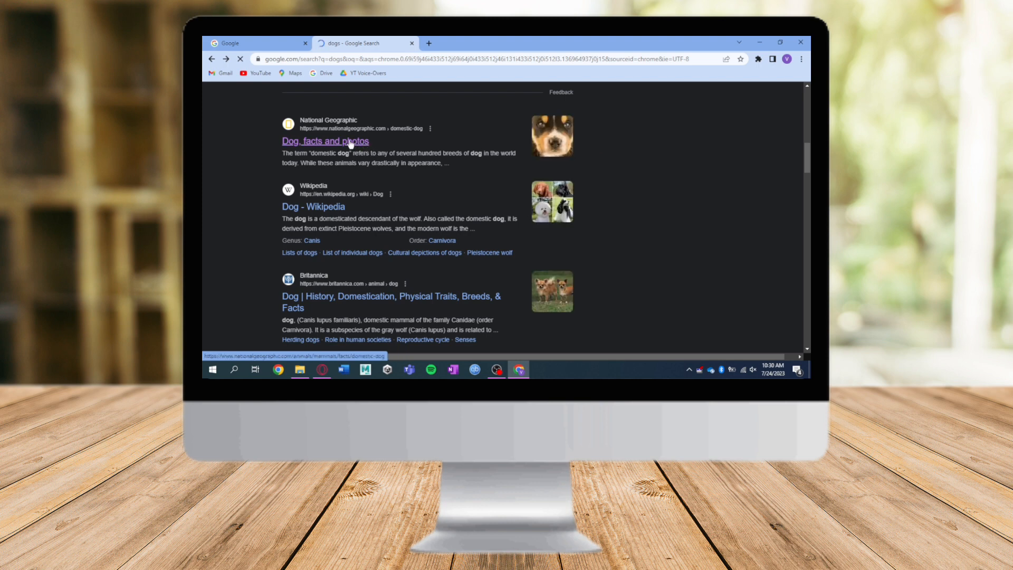
Open the National Geographic Dog facts result in a new tab via the link's context menu.
right_click(325, 141)
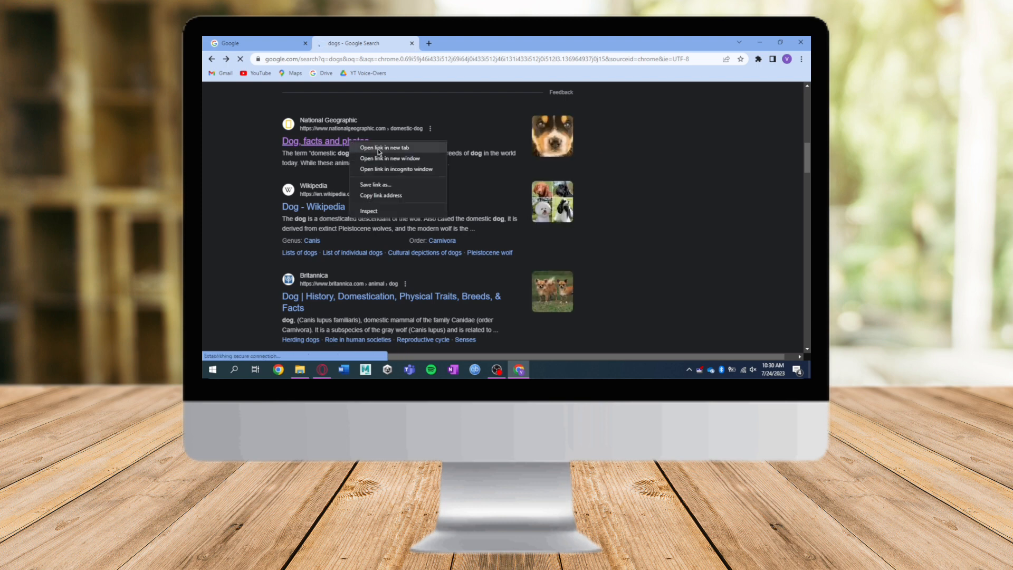
click(383, 148)
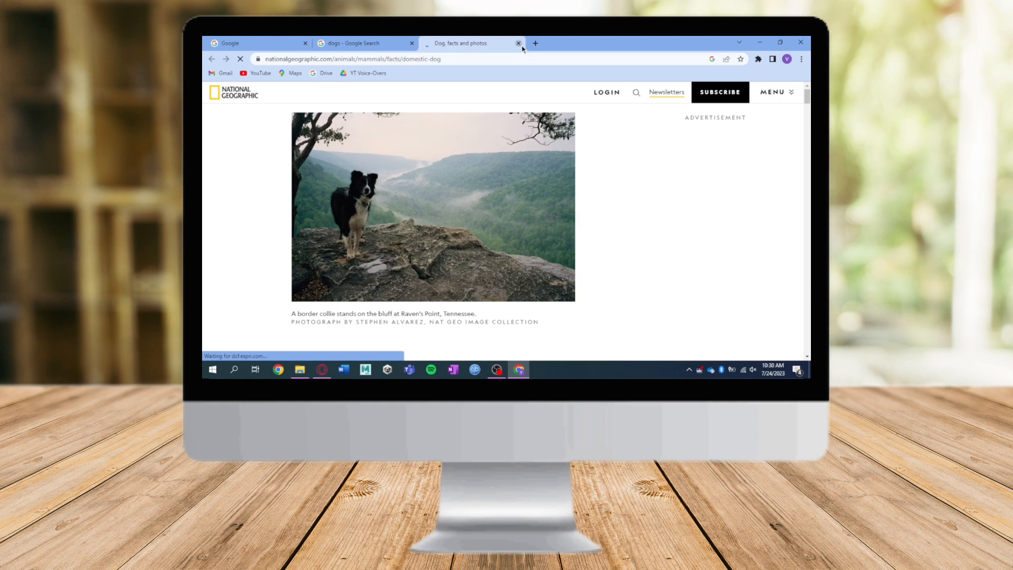
Enable 'Open each selected result in a new browser window' in Search settings and save the preferences.
click(256, 44)
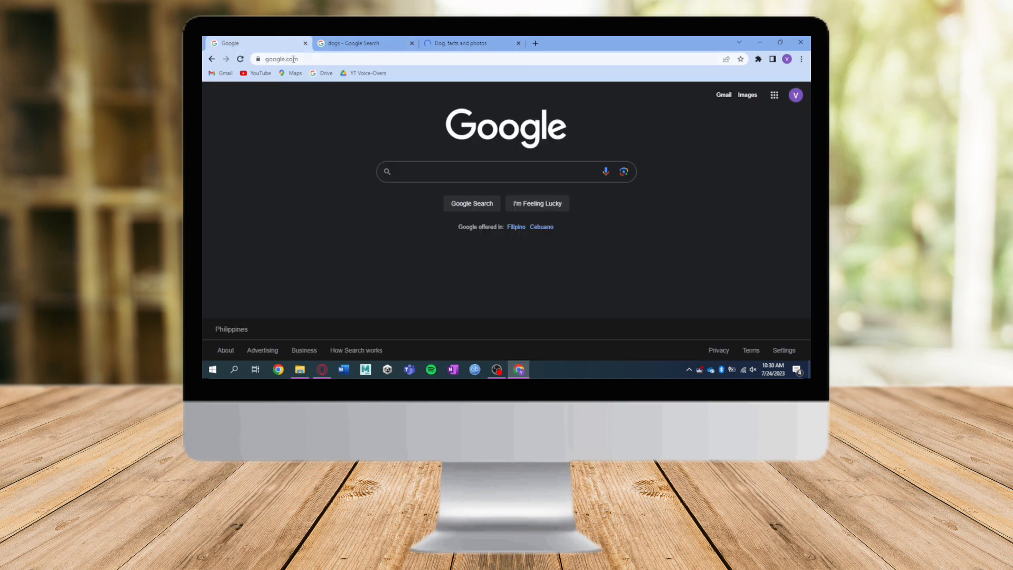
click(784, 350)
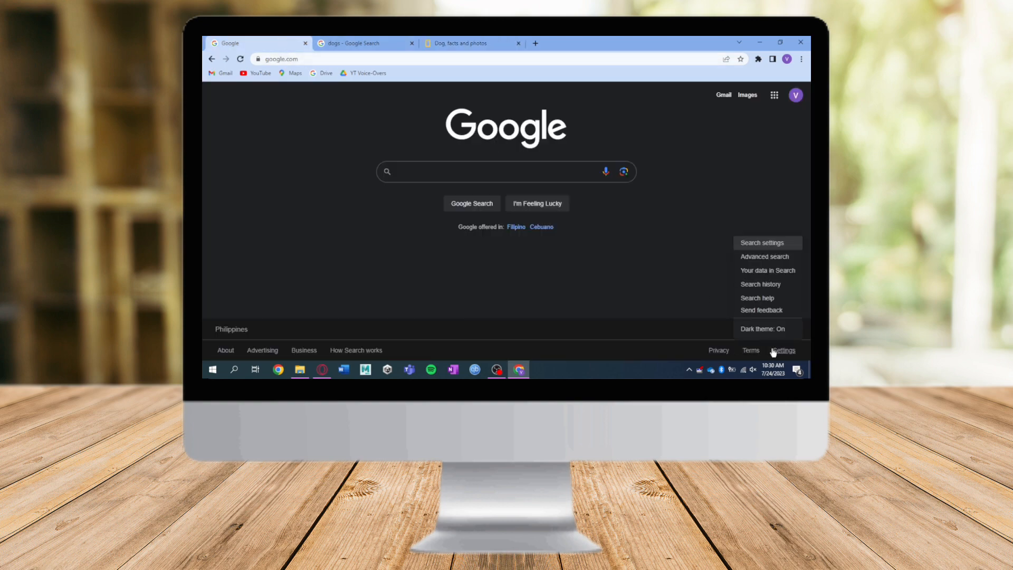
mouse_move(761, 243)
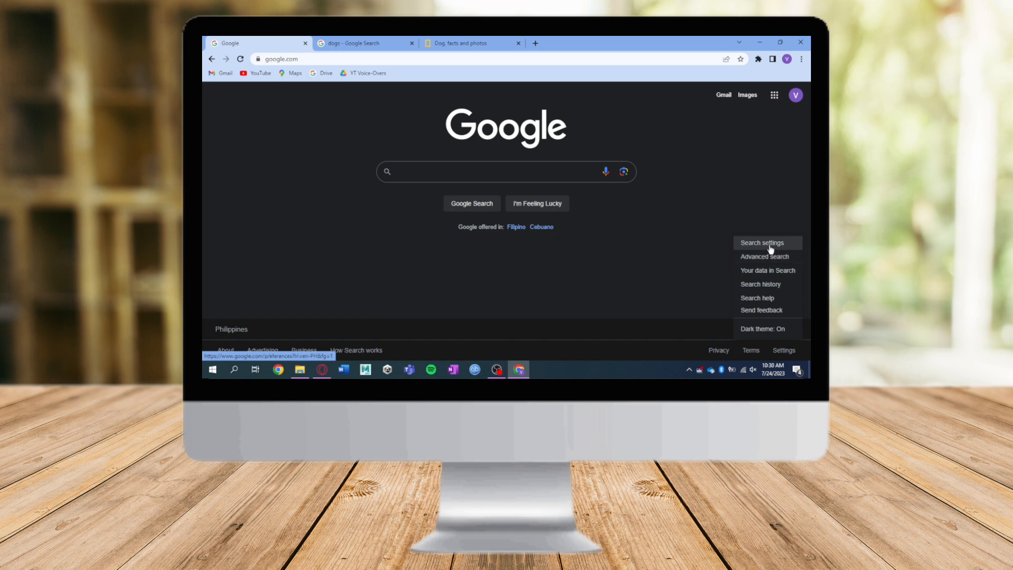
click(762, 242)
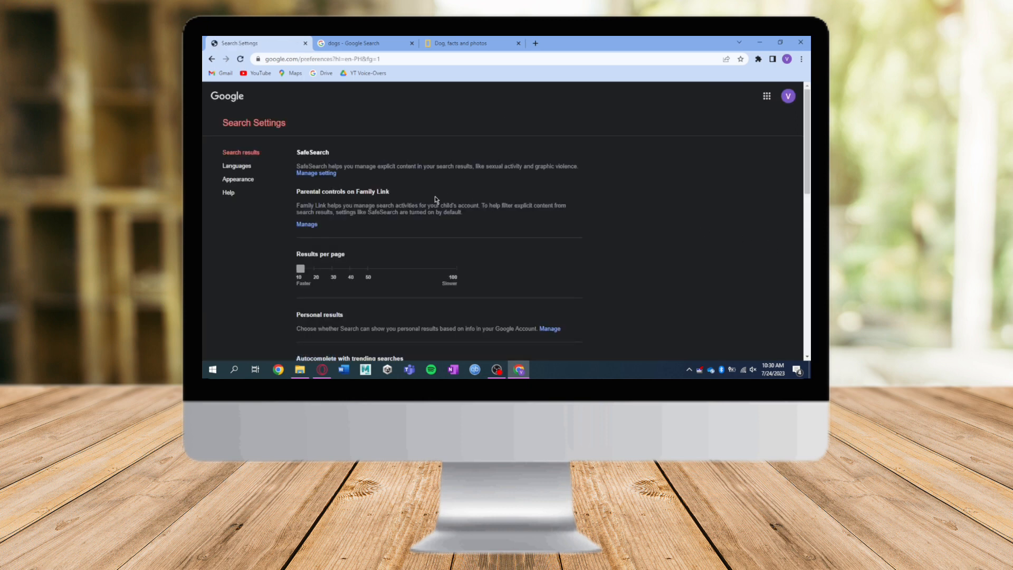
scroll(down, 3)
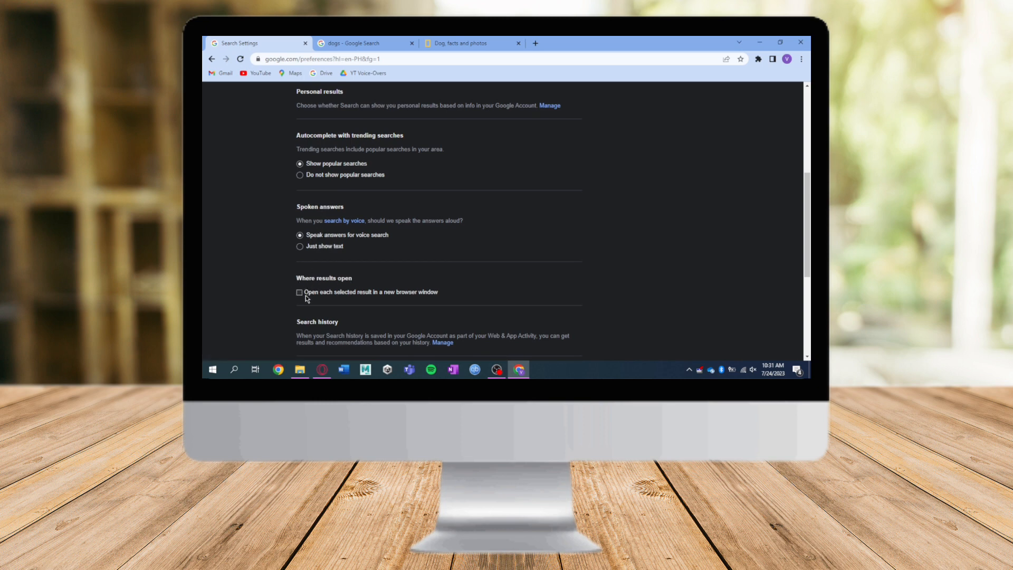
mouse_move(423, 298)
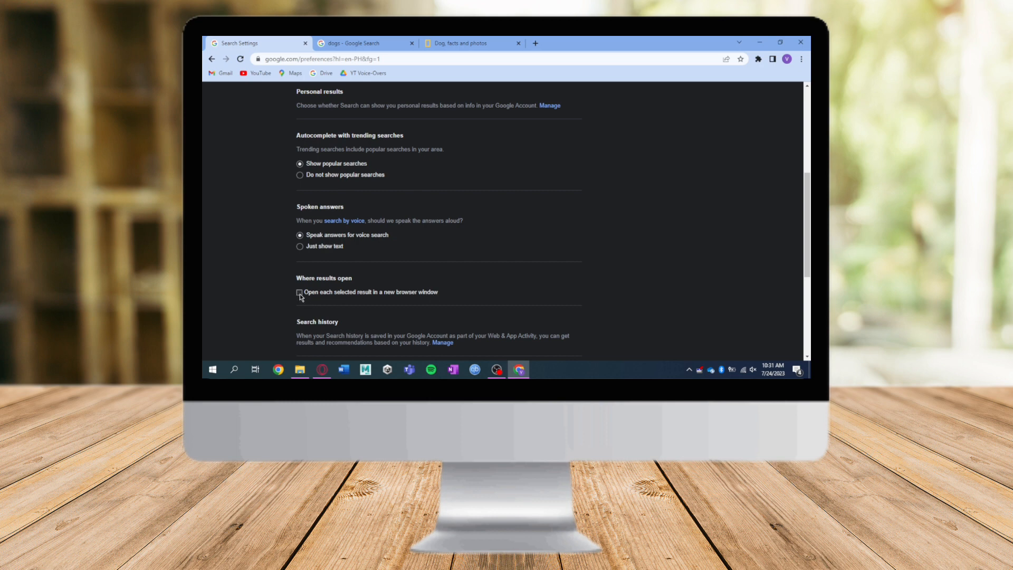
click(298, 291)
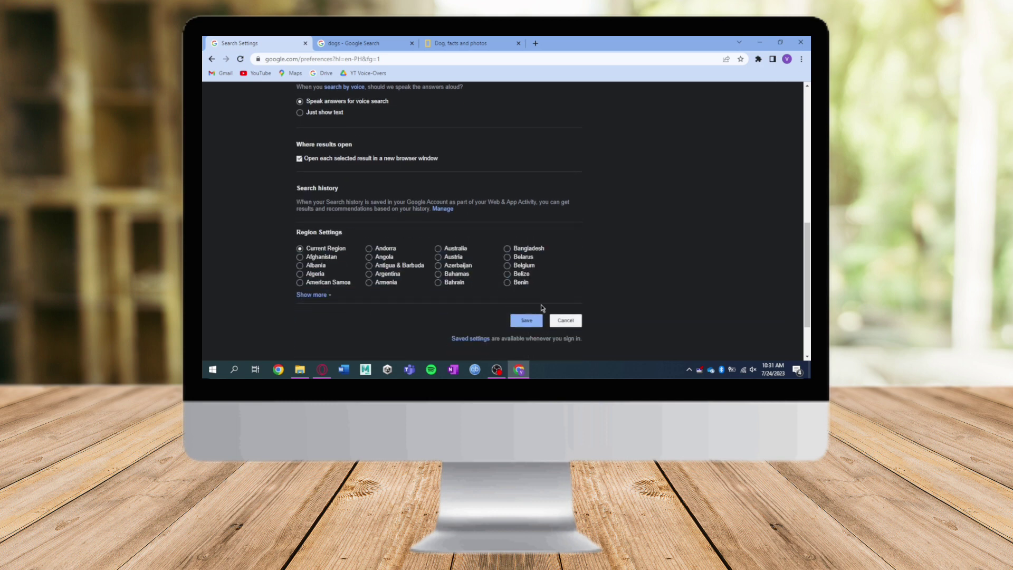
click(525, 321)
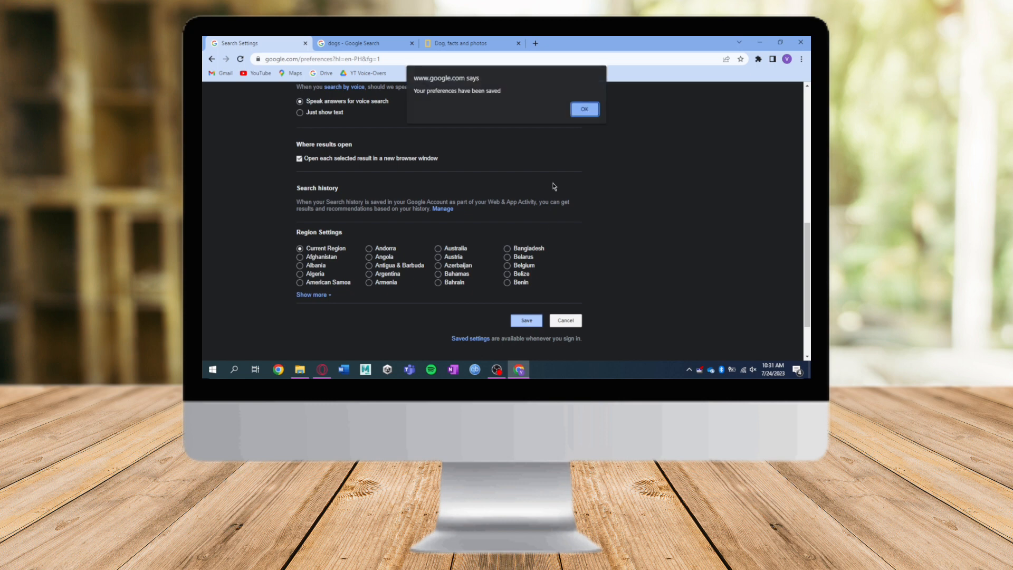
click(583, 109)
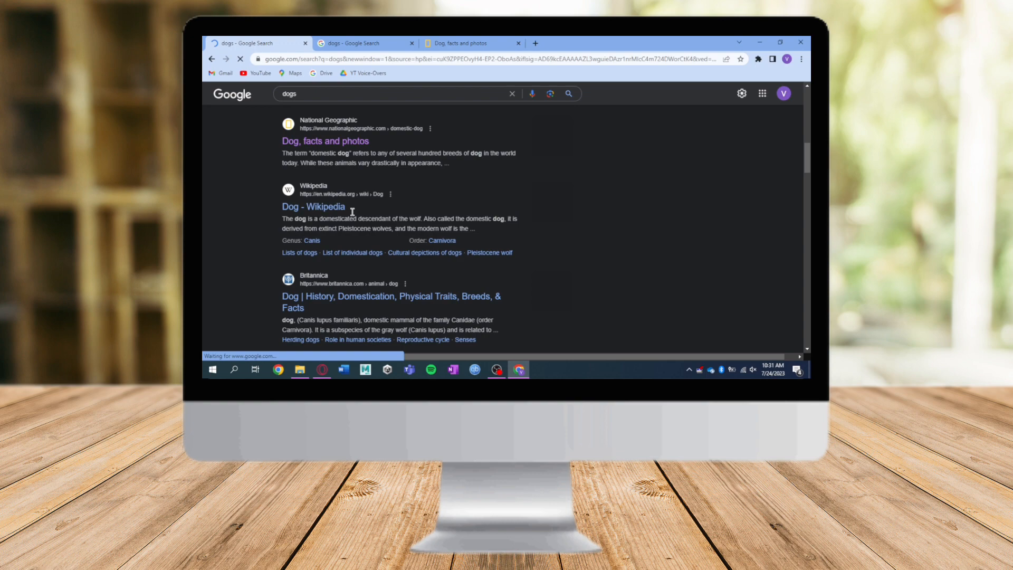
Open the Dog - Wikipedia result, which now loads in its own new tab.
click(312, 206)
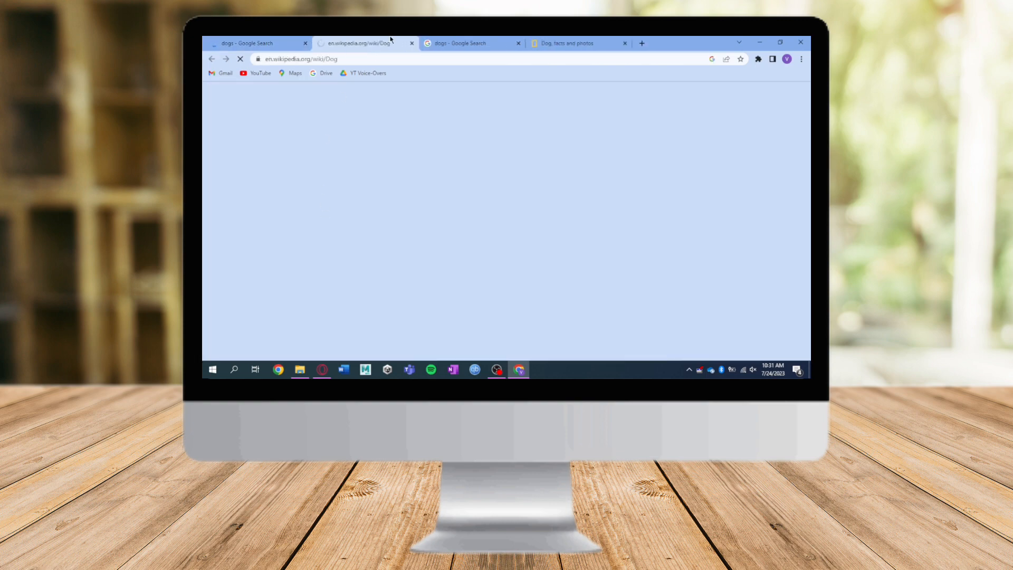